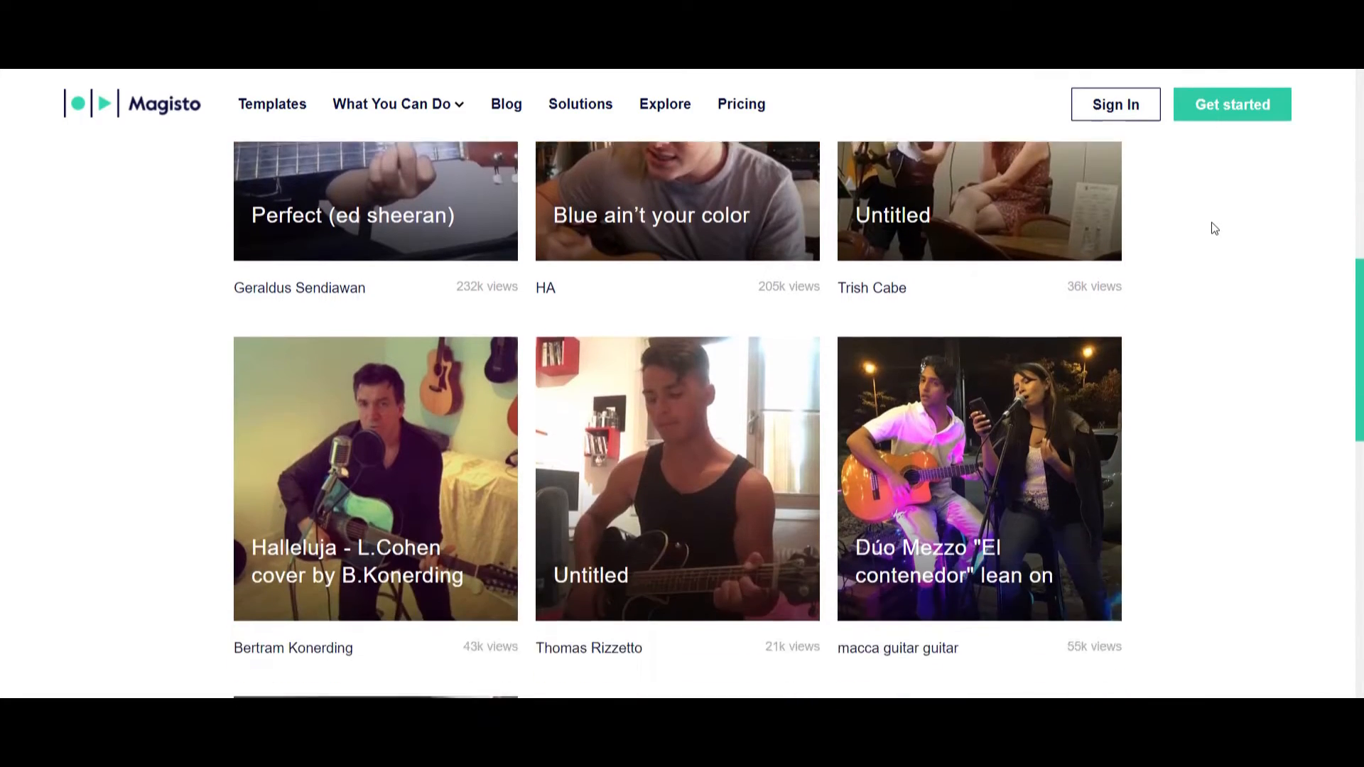
Browse Magisto's guitar and singing video gallery, then go to the Templates page.
{"action": "scroll", "scroll_direction": "down", "scroll_amount": 3}
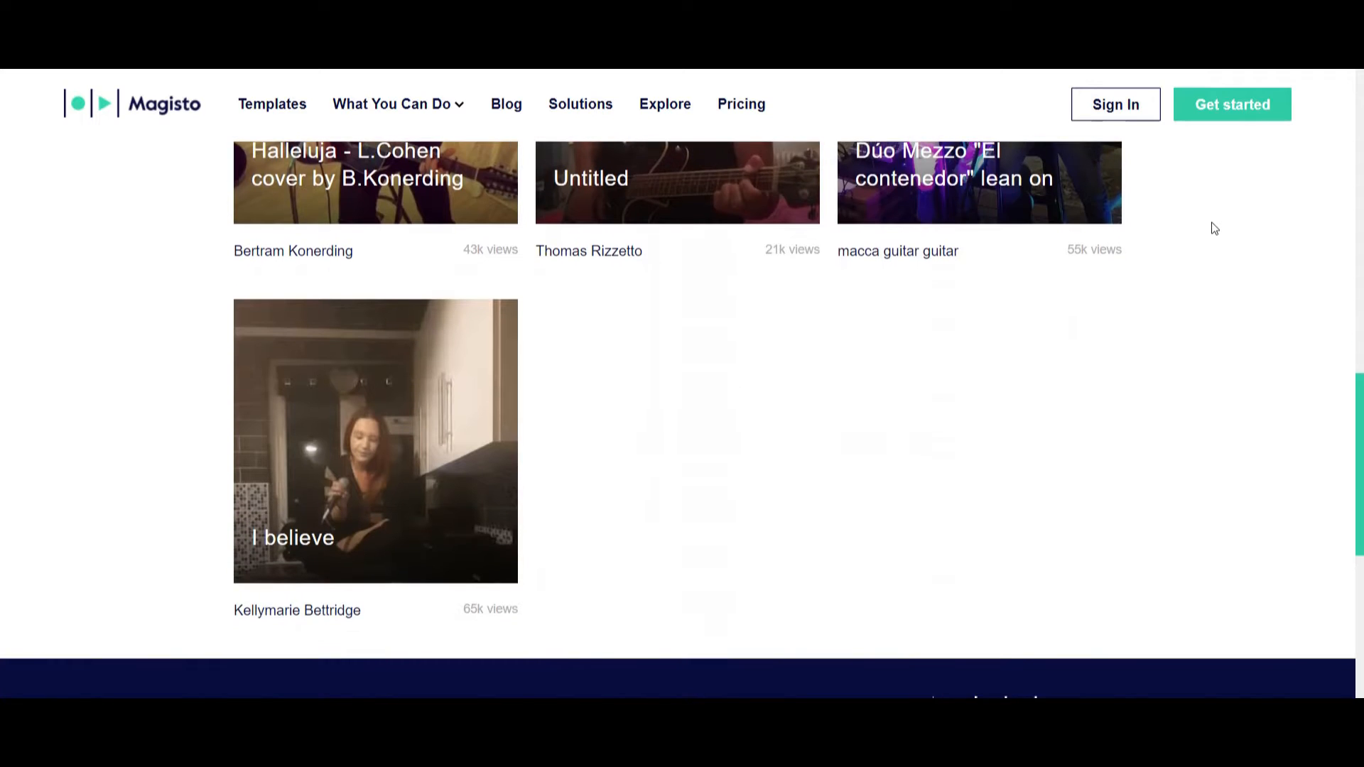
{"action": "scroll", "scroll_direction": "up", "scroll_amount": 3}
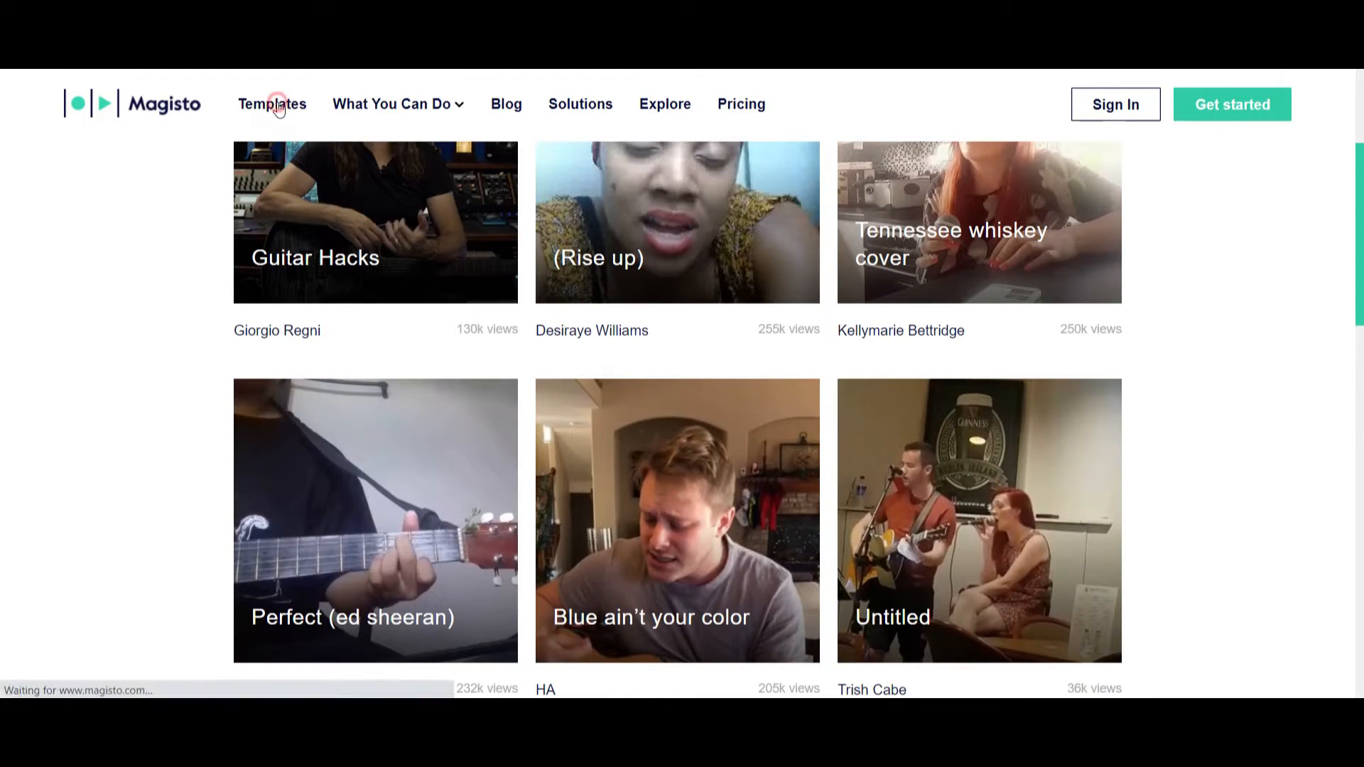
{"action": "left_click", "coordinate": [272, 104]}
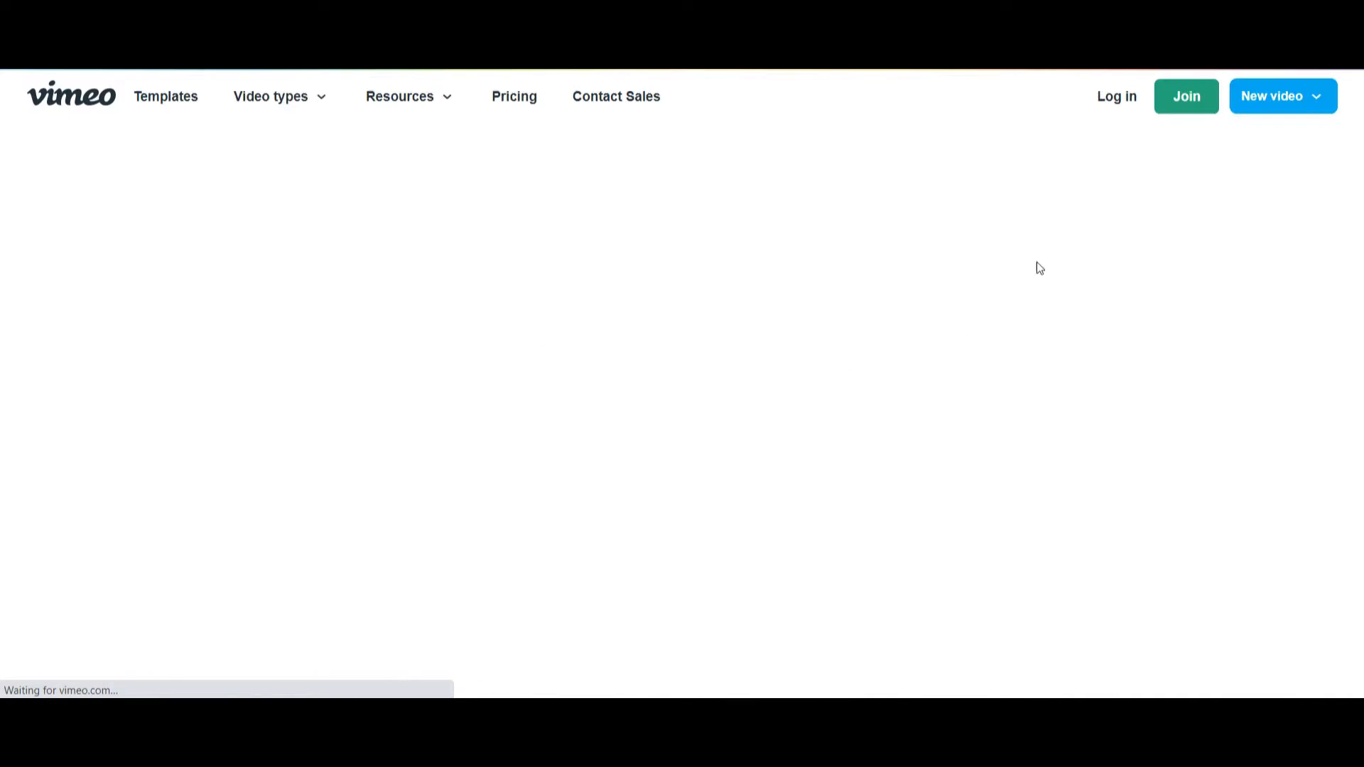
Close the Join Vimeo sign-up popup on the Vimeo templates page.
{"action": "left_click", "coordinate": [1185, 96]}
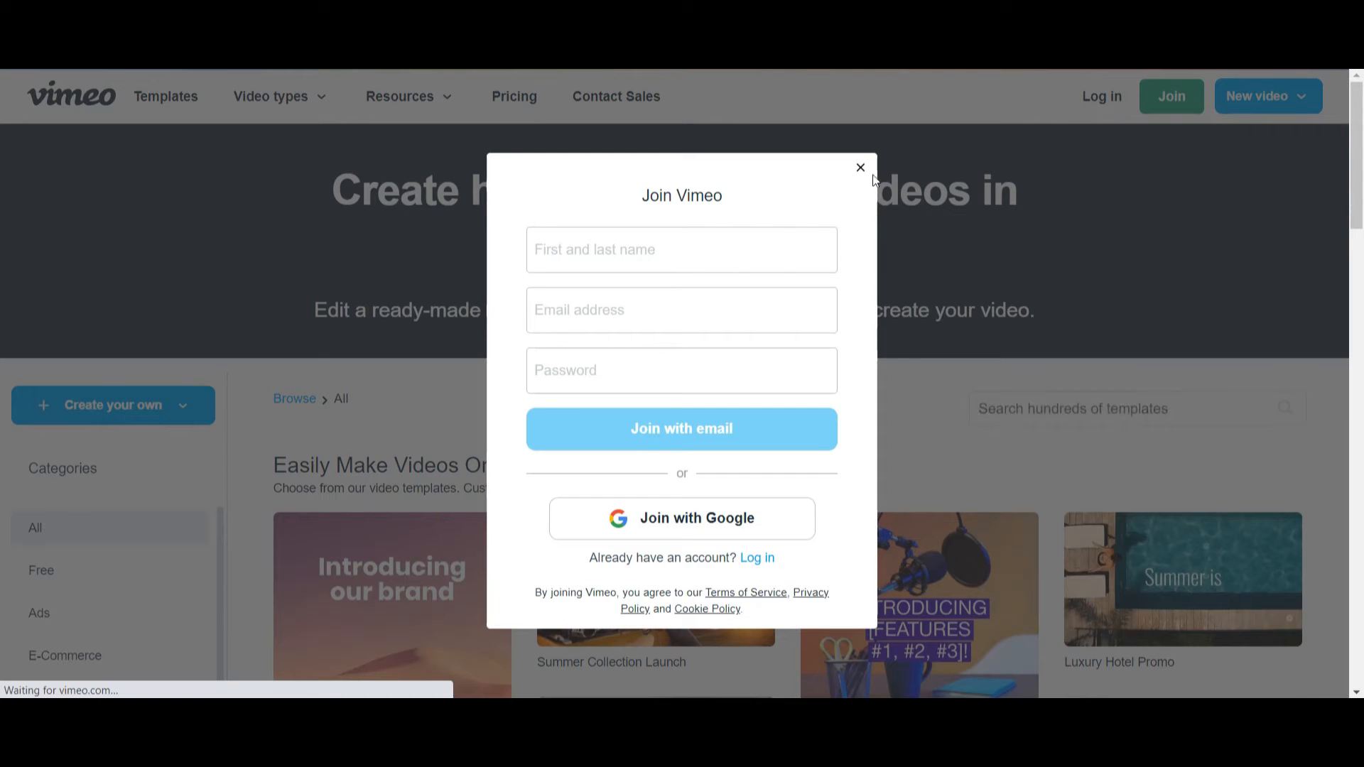
{"action": "left_click", "coordinate": [860, 167]}
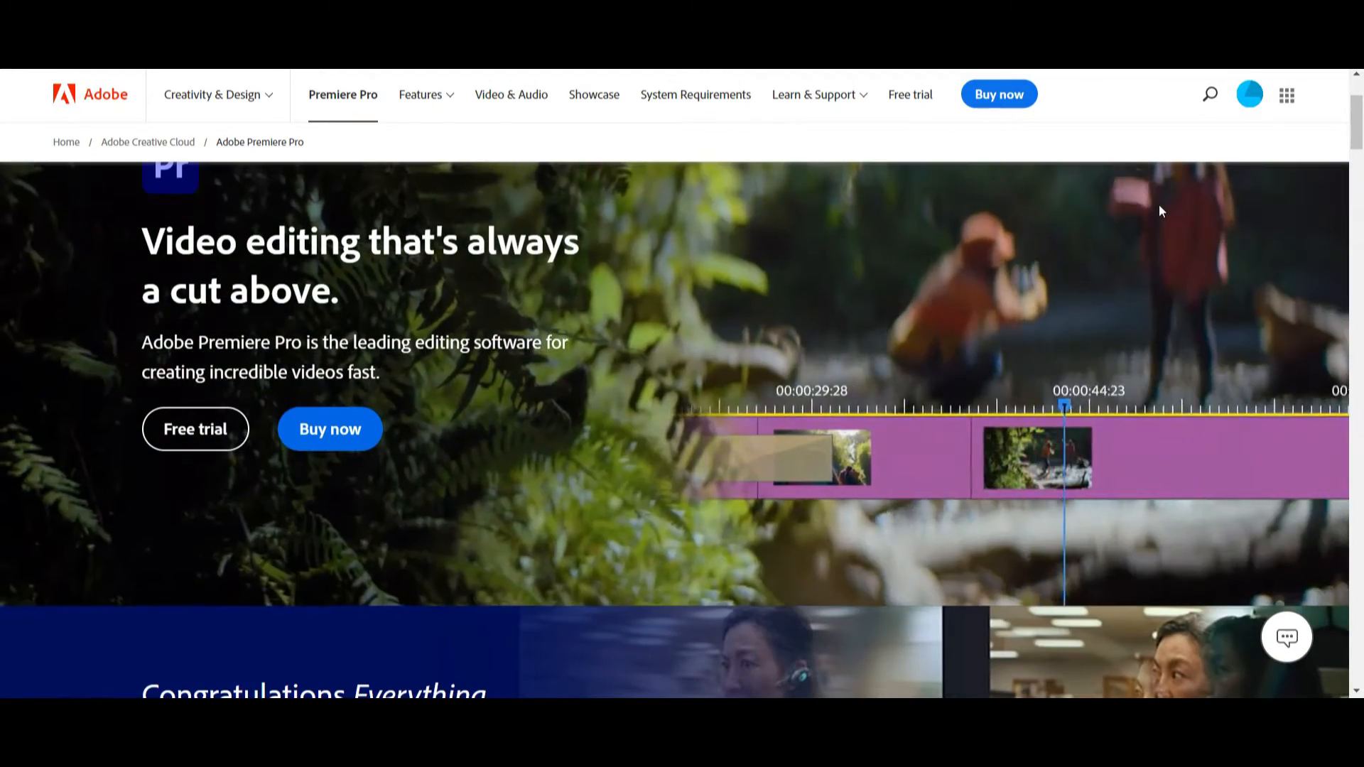
Scroll the Premiere Pro page past customer stories and social sharing to Find tracks.
{"action": "scroll", "scroll_direction": "down", "scroll_amount": 3}
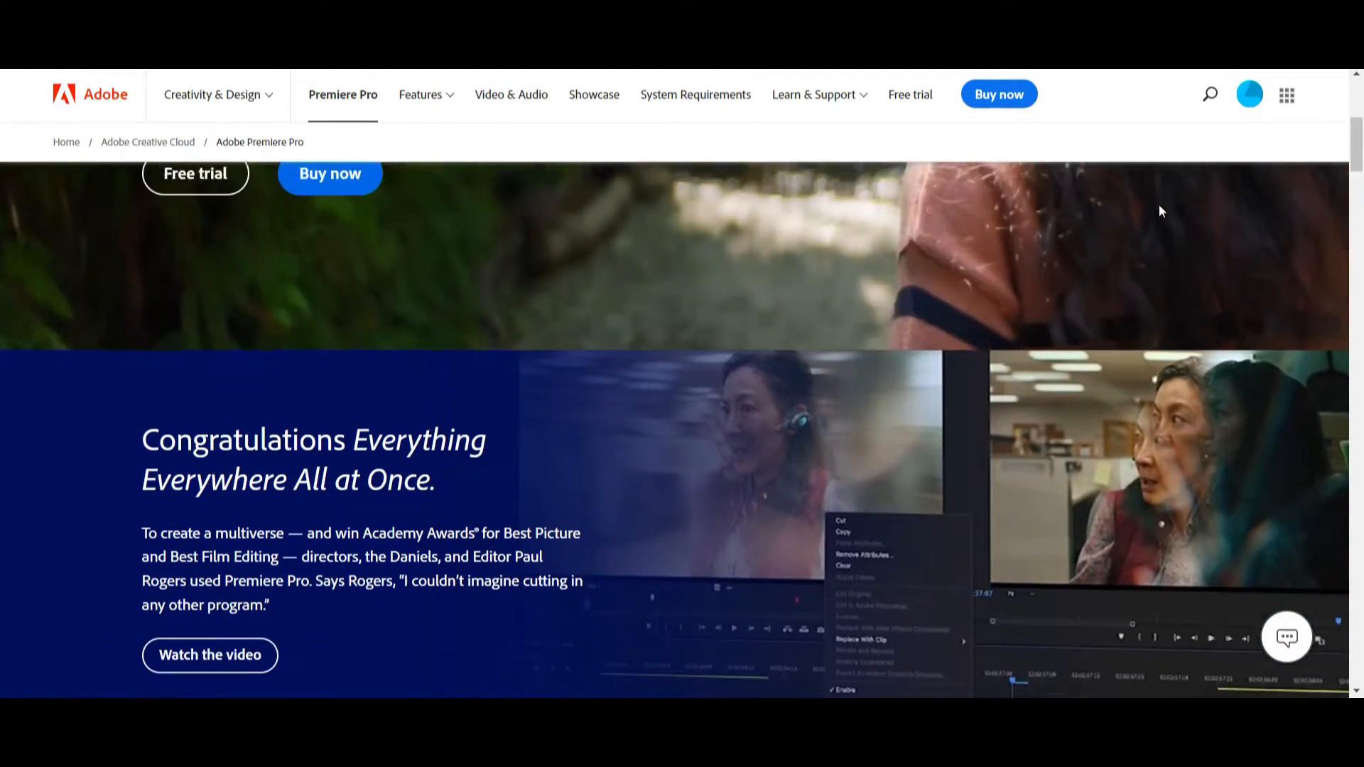
{"action": "scroll", "scroll_direction": "down", "scroll_amount": 3}
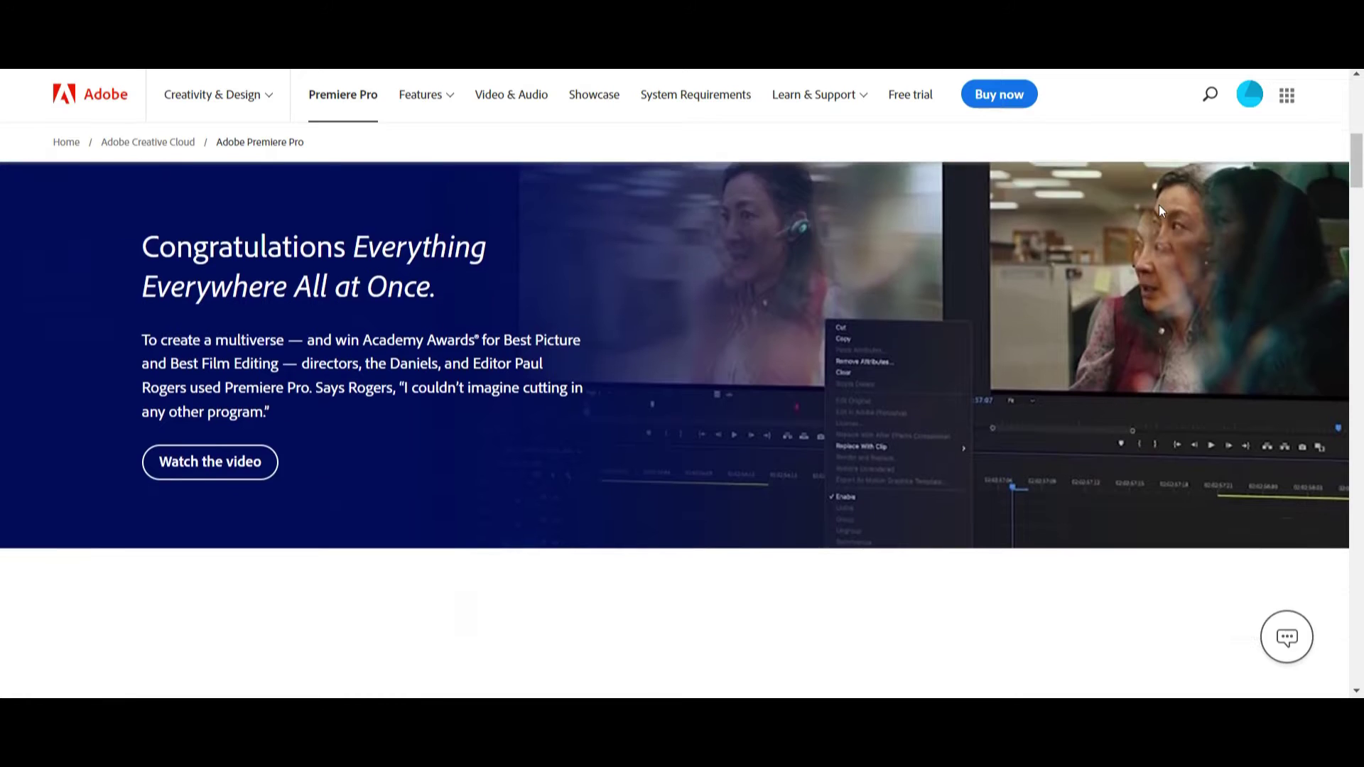
{"action": "scroll", "scroll_direction": "down", "scroll_amount": 3}
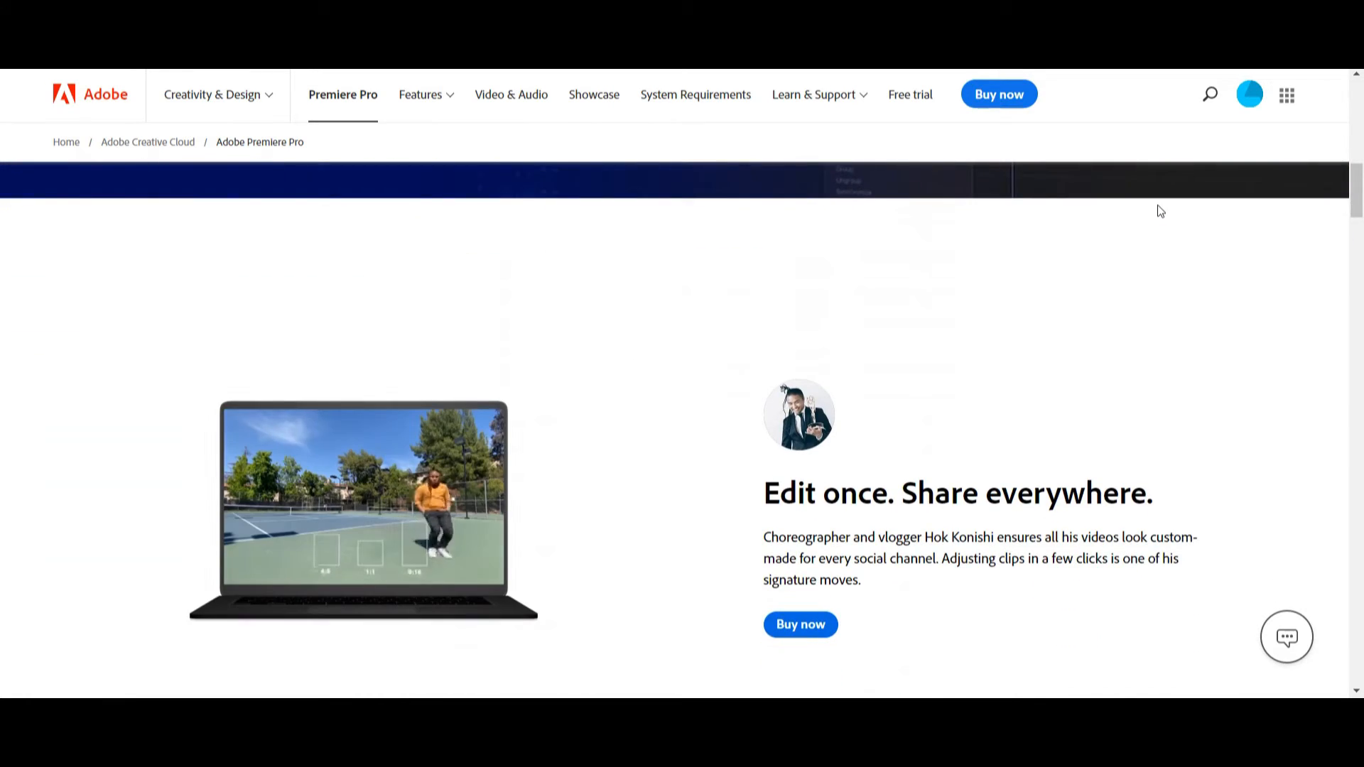
{"action": "scroll", "scroll_direction": "down", "scroll_amount": 3}
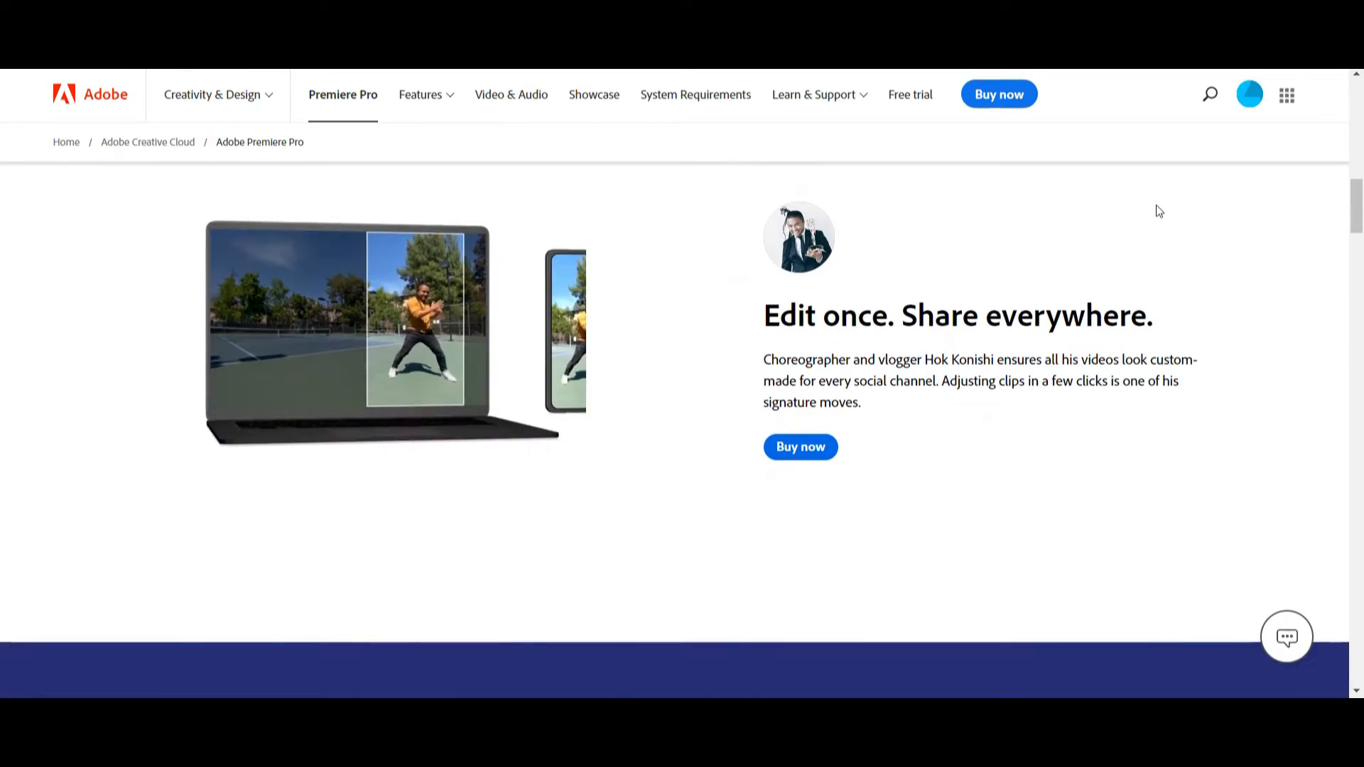
{"action": "scroll", "scroll_direction": "down", "scroll_amount": 3}
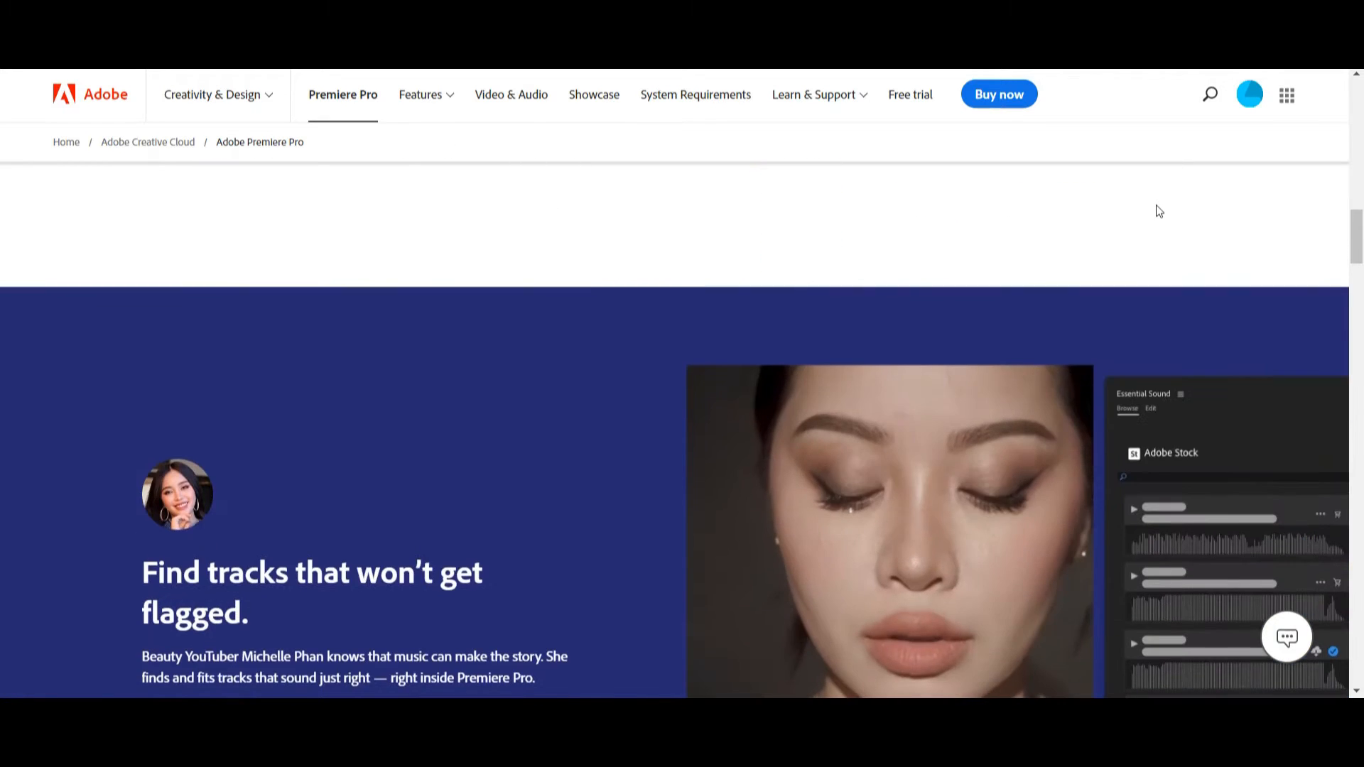
{"action": "scroll", "scroll_direction": "down", "scroll_amount": 3}
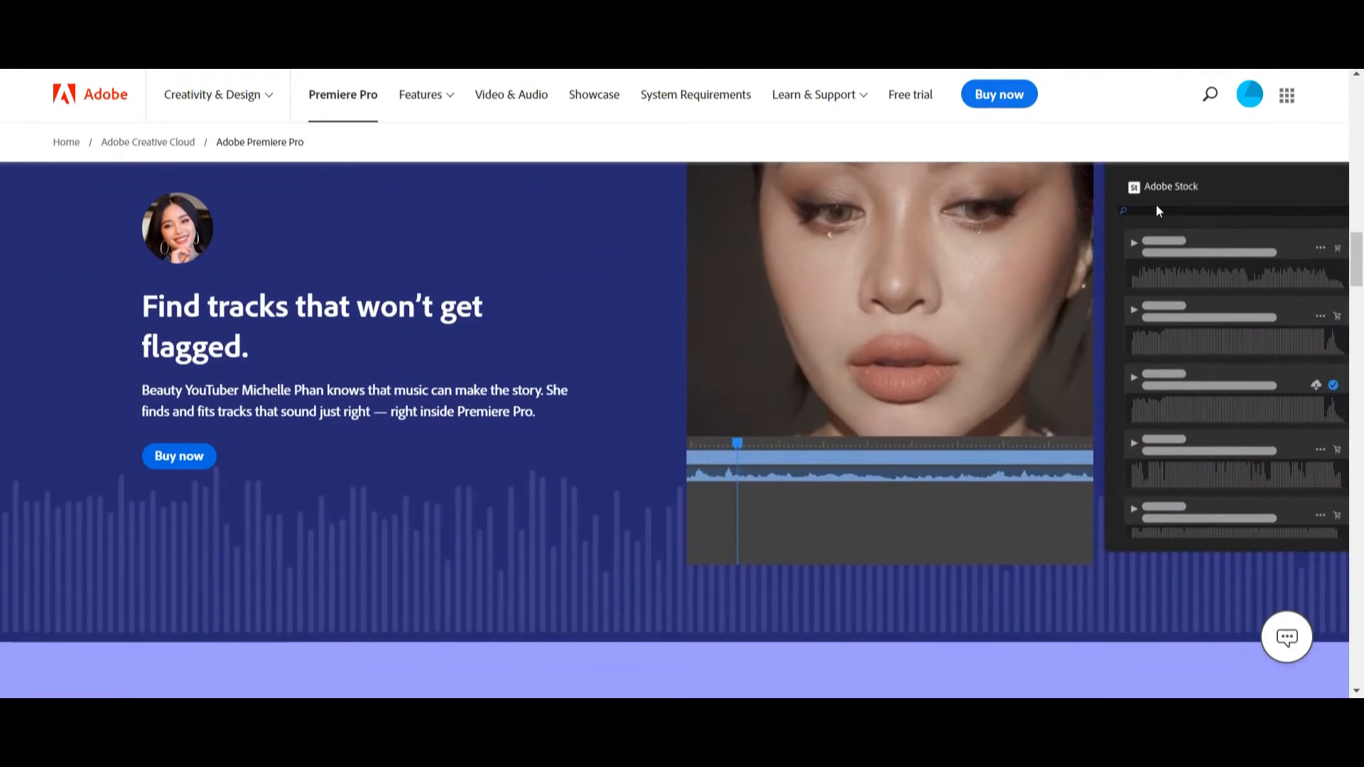
{"action": "scroll", "scroll_direction": "down", "scroll_amount": 3}
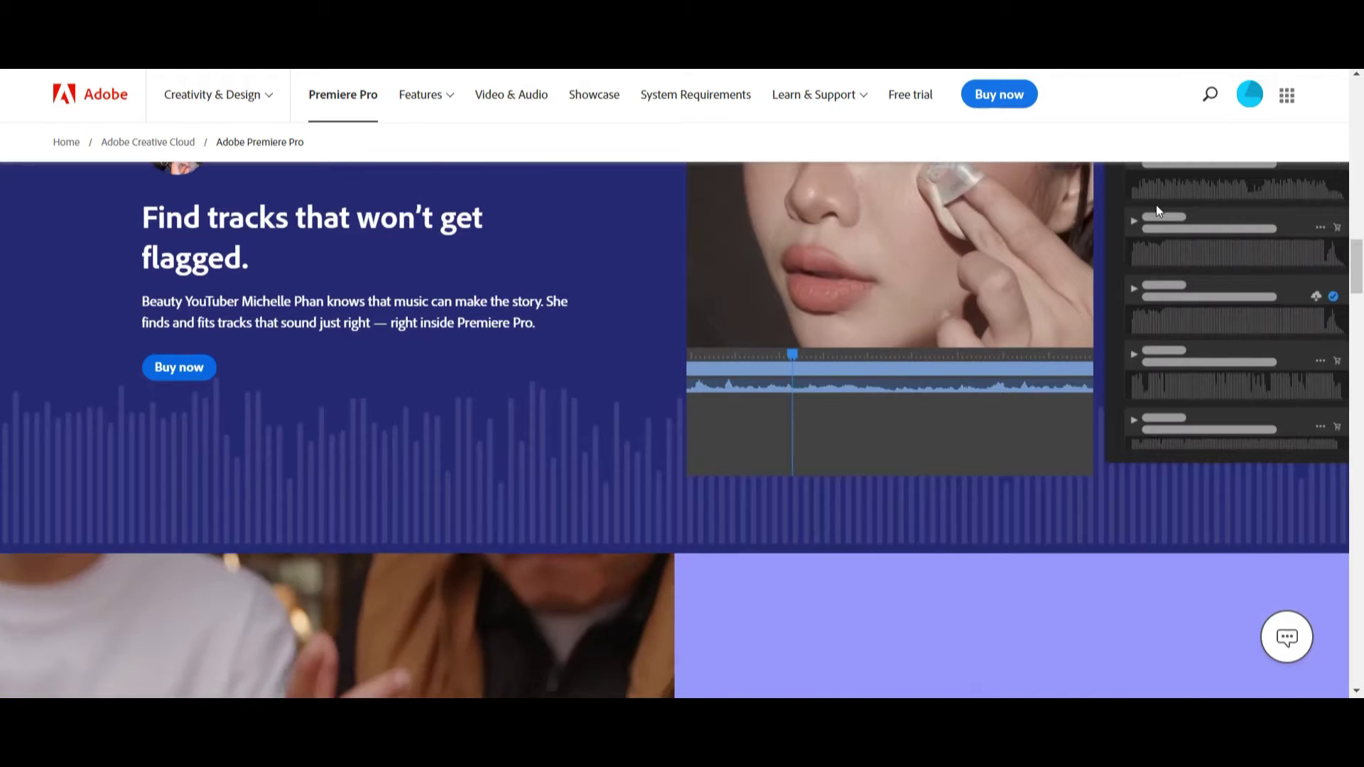
{"action": "scroll", "scroll_direction": "down", "scroll_amount": 3}
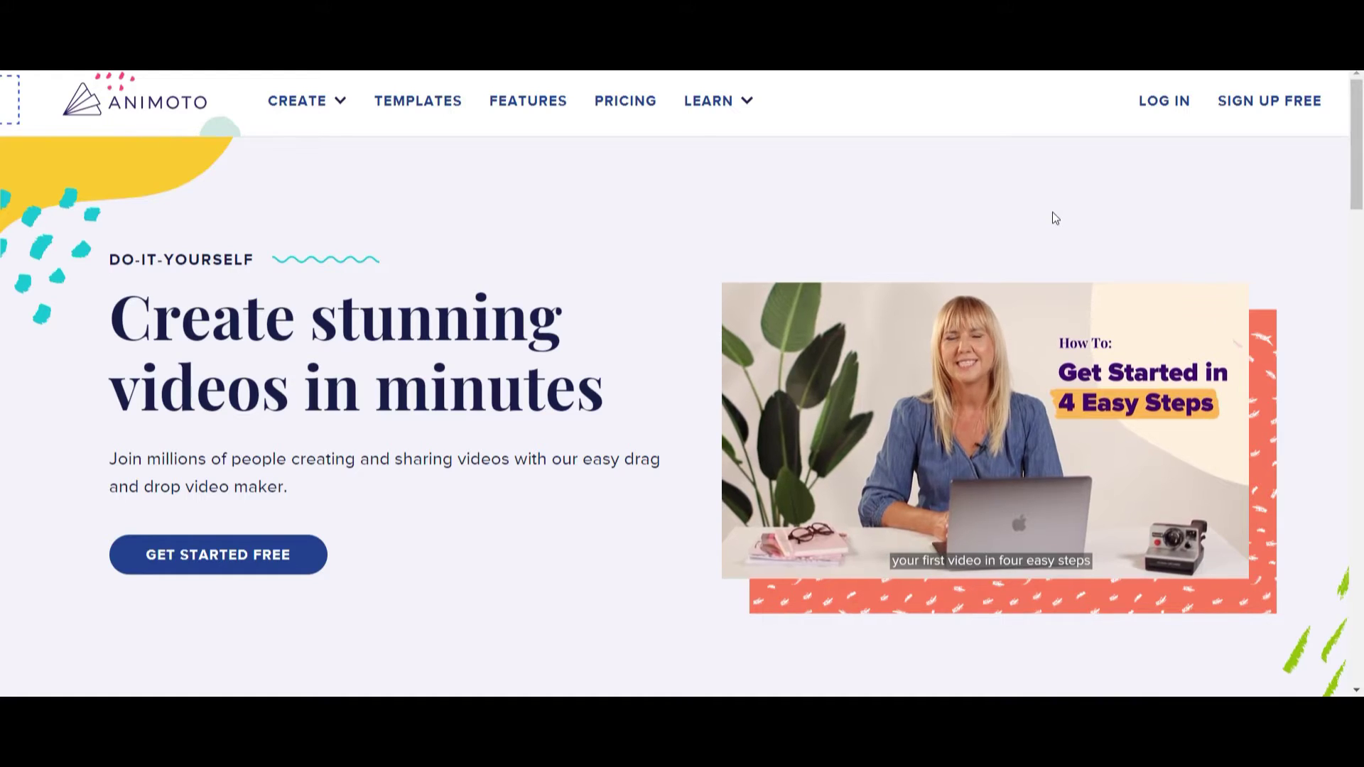
Scroll Animoto's homepage past templates and features to 'Make a video in minutes'.
{"action": "scroll", "scroll_direction": "down", "scroll_amount": 3}
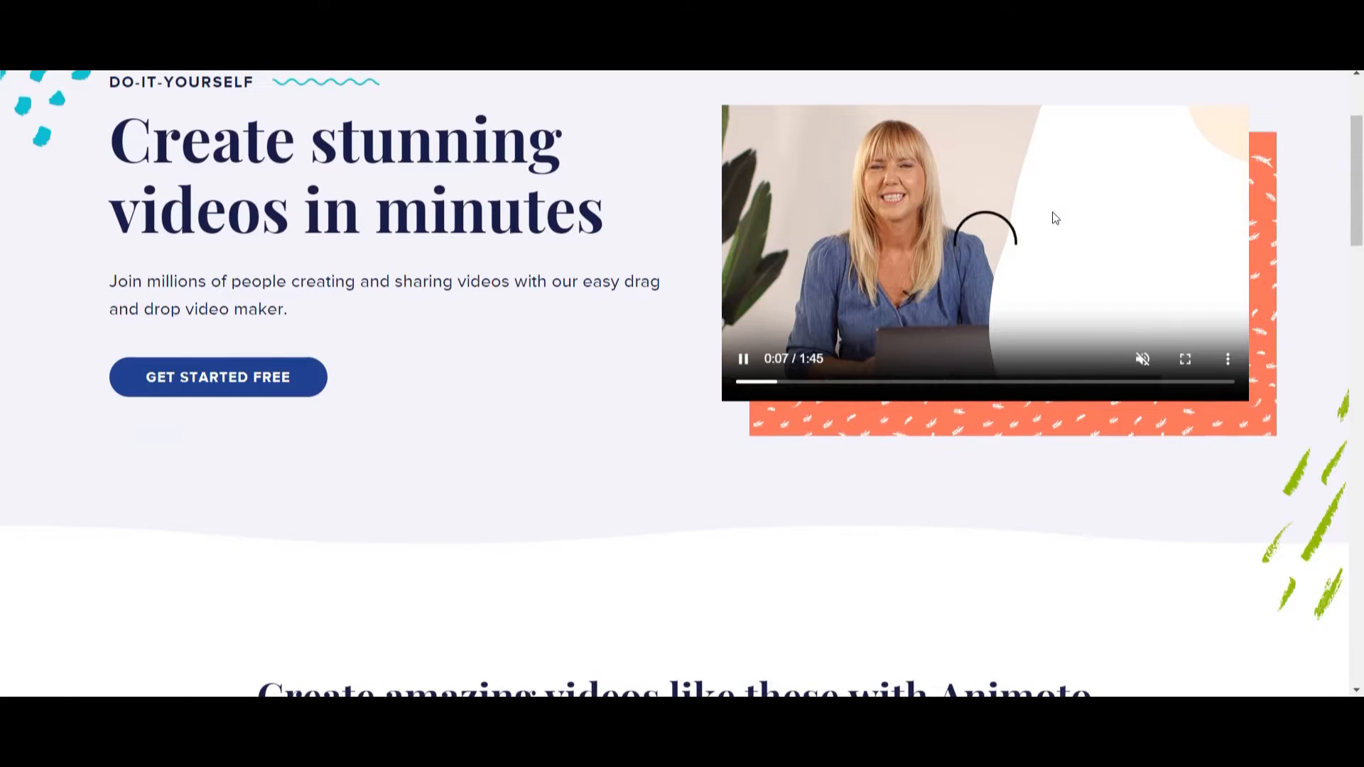
{"action": "scroll", "scroll_direction": "down", "scroll_amount": 3}
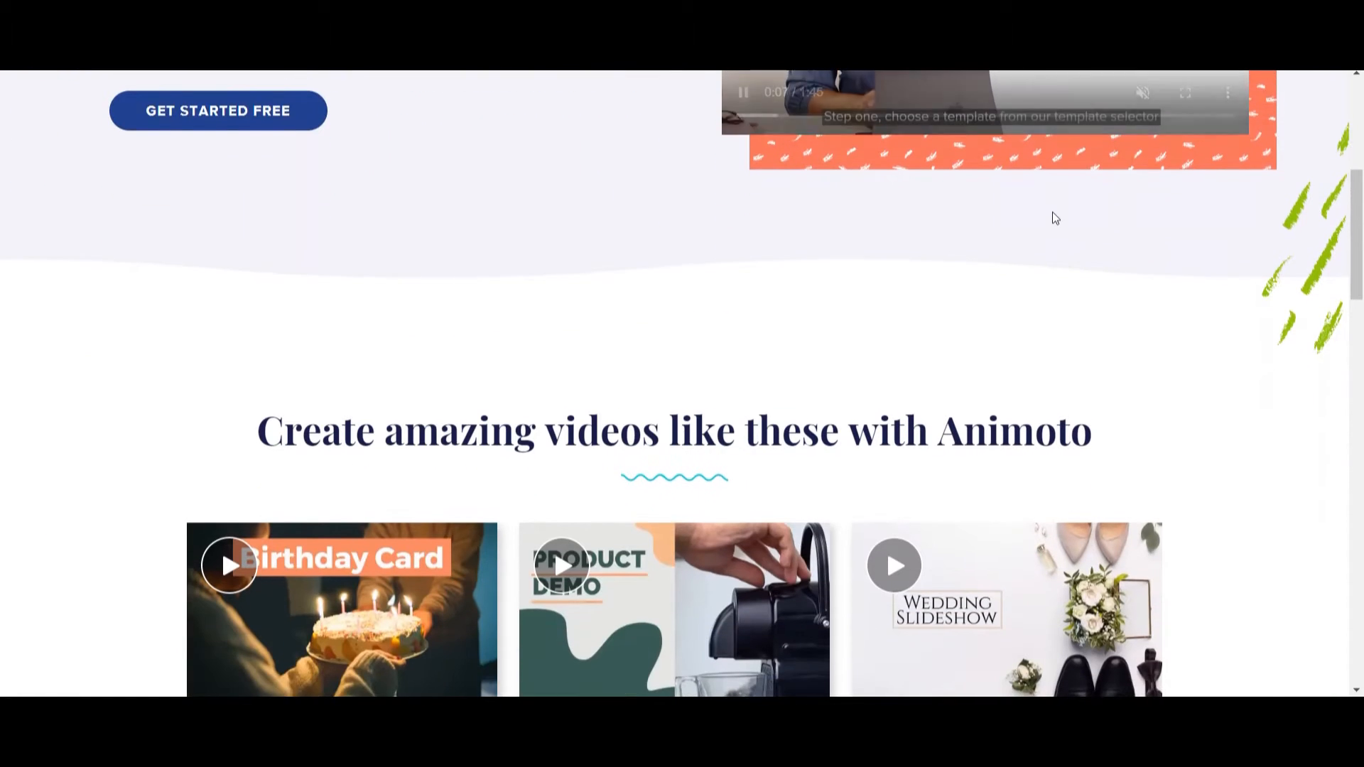
{"action": "scroll", "scroll_direction": "down", "scroll_amount": 3}
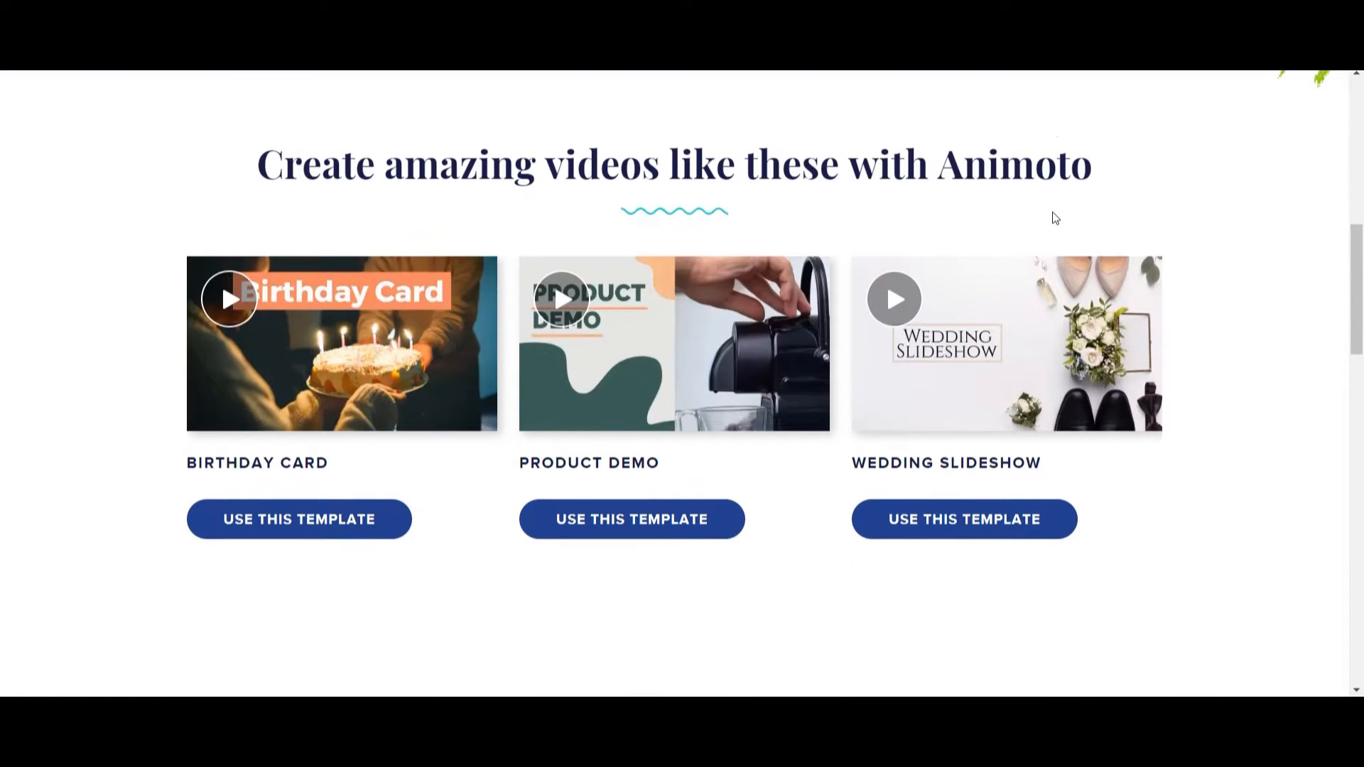
{"action": "scroll", "scroll_direction": "down", "scroll_amount": 3}
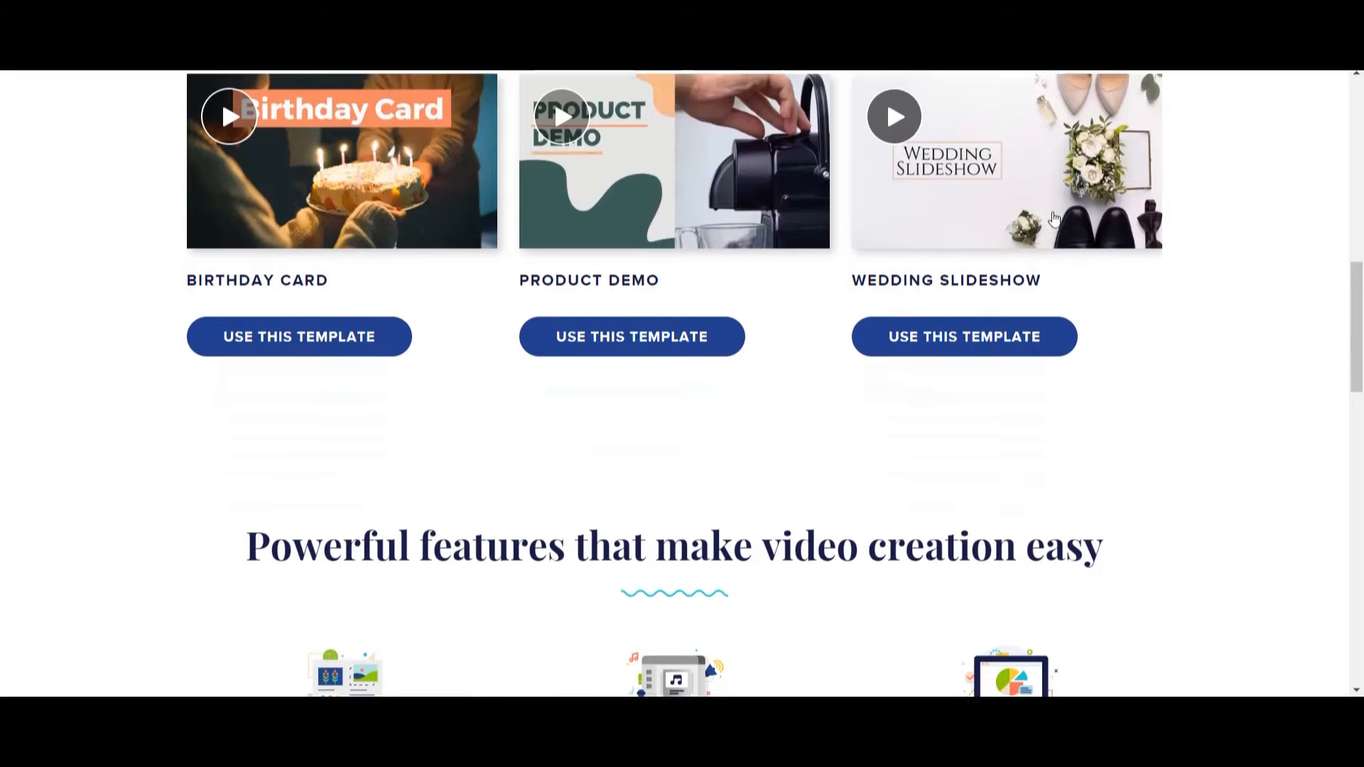
{"action": "scroll", "scroll_direction": "down", "scroll_amount": 3}
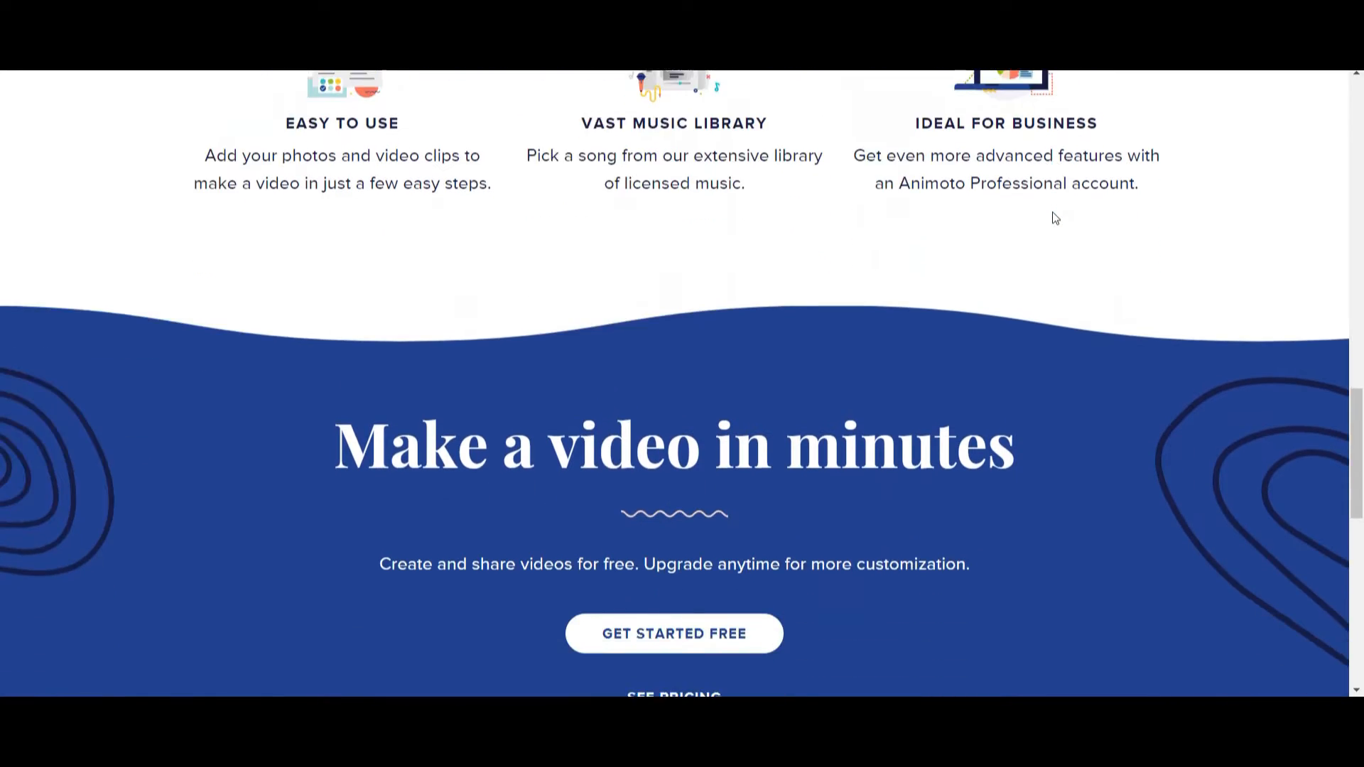
{"action": "scroll", "scroll_direction": "down", "scroll_amount": 3}
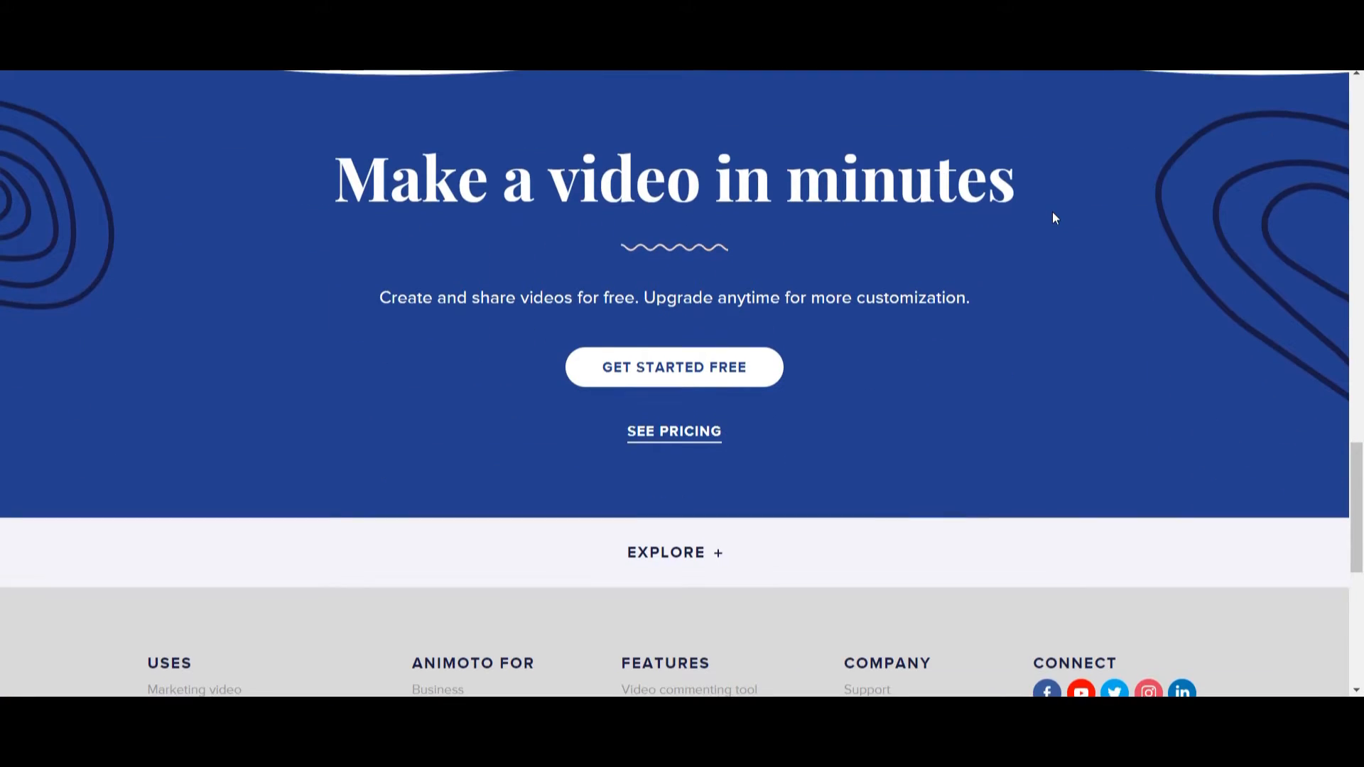
{"action": "scroll", "scroll_direction": "down", "scroll_amount": 3}
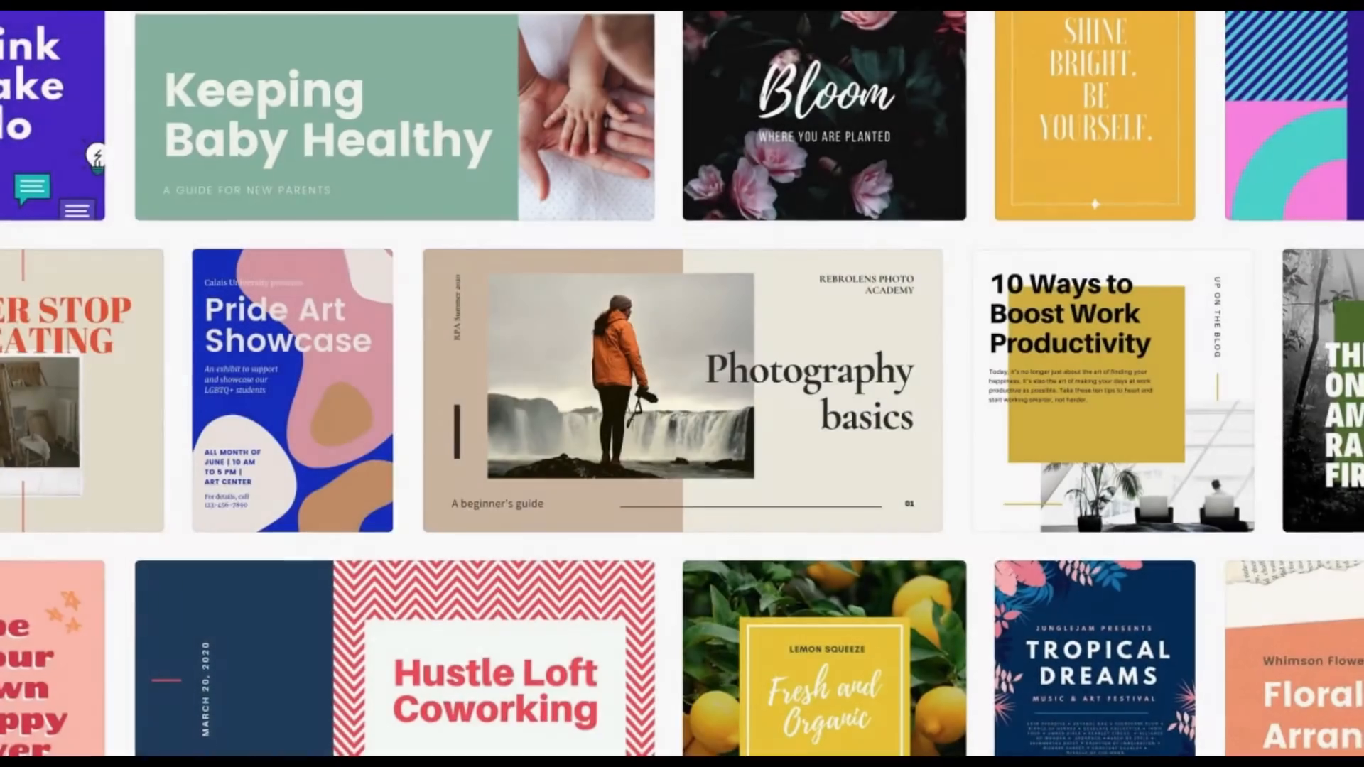
Scroll InVideo's homepage past editor features and client logos to the template grid.
{"action": "scroll", "scroll_direction": "down", "scroll_amount": 3}
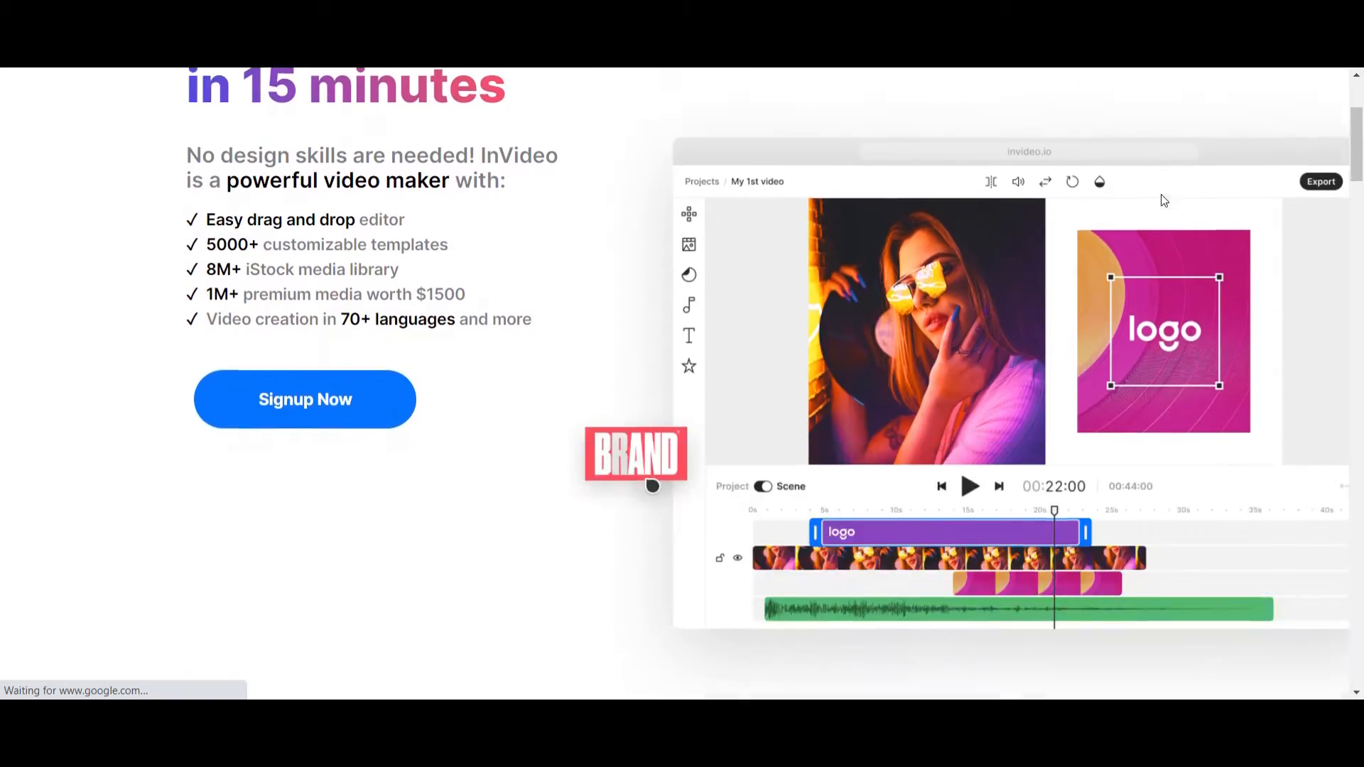
{"action": "scroll", "scroll_direction": "down", "scroll_amount": 3}
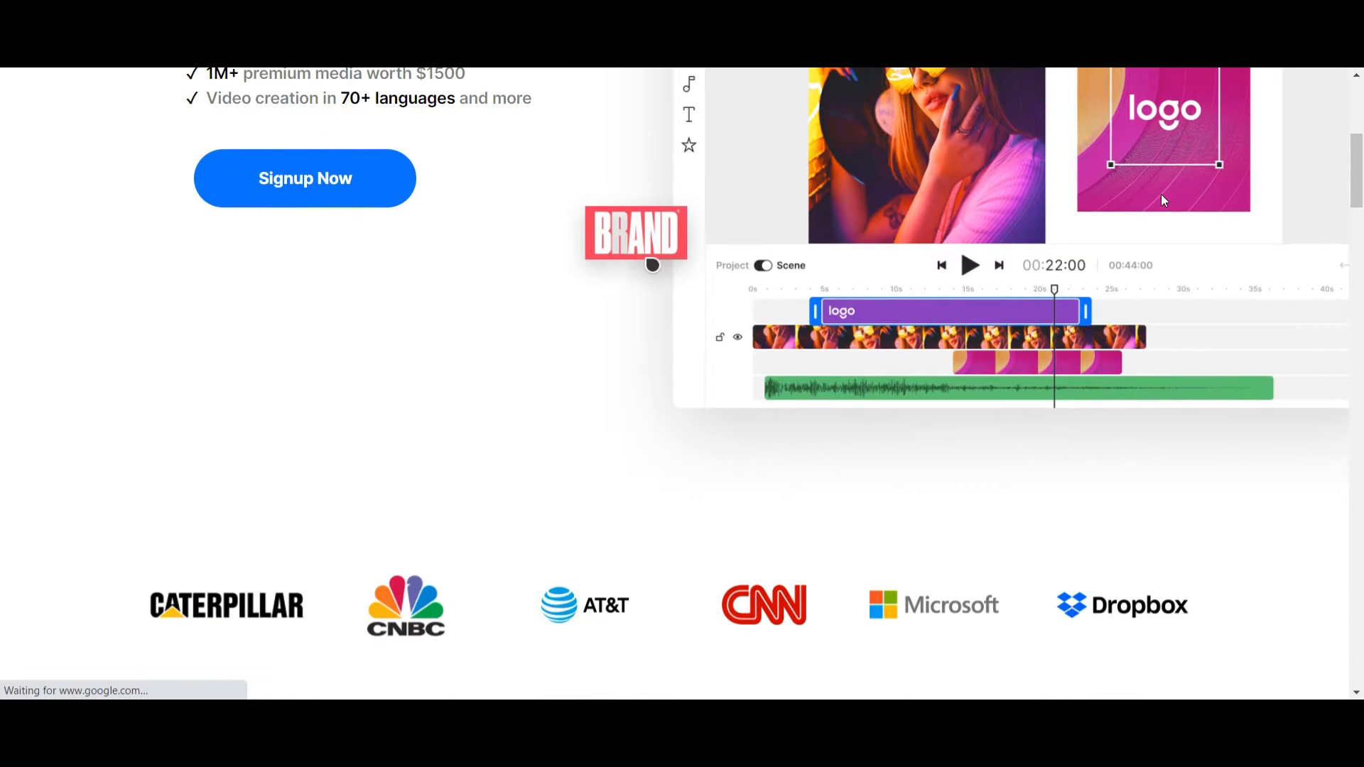
{"action": "scroll", "scroll_direction": "down", "scroll_amount": 3}
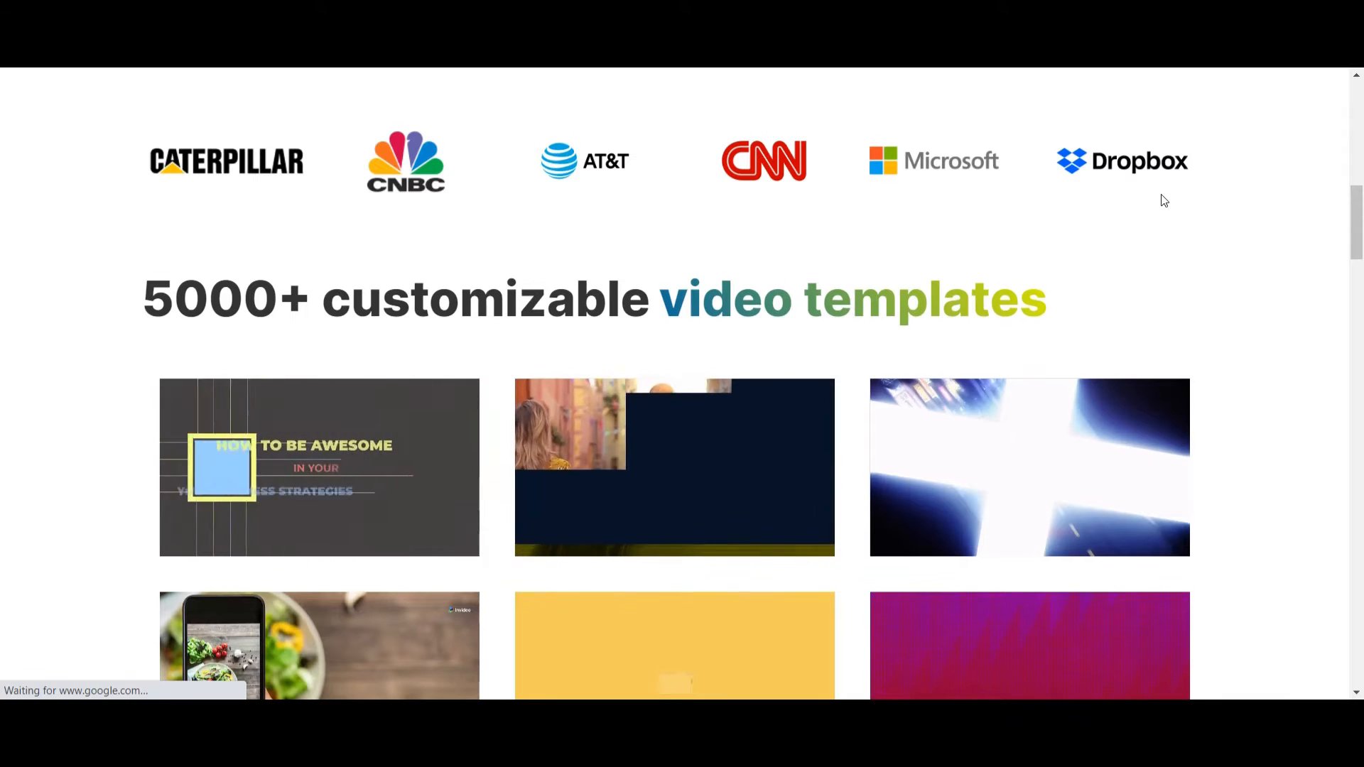
{"action": "scroll", "scroll_direction": "down", "scroll_amount": 3}
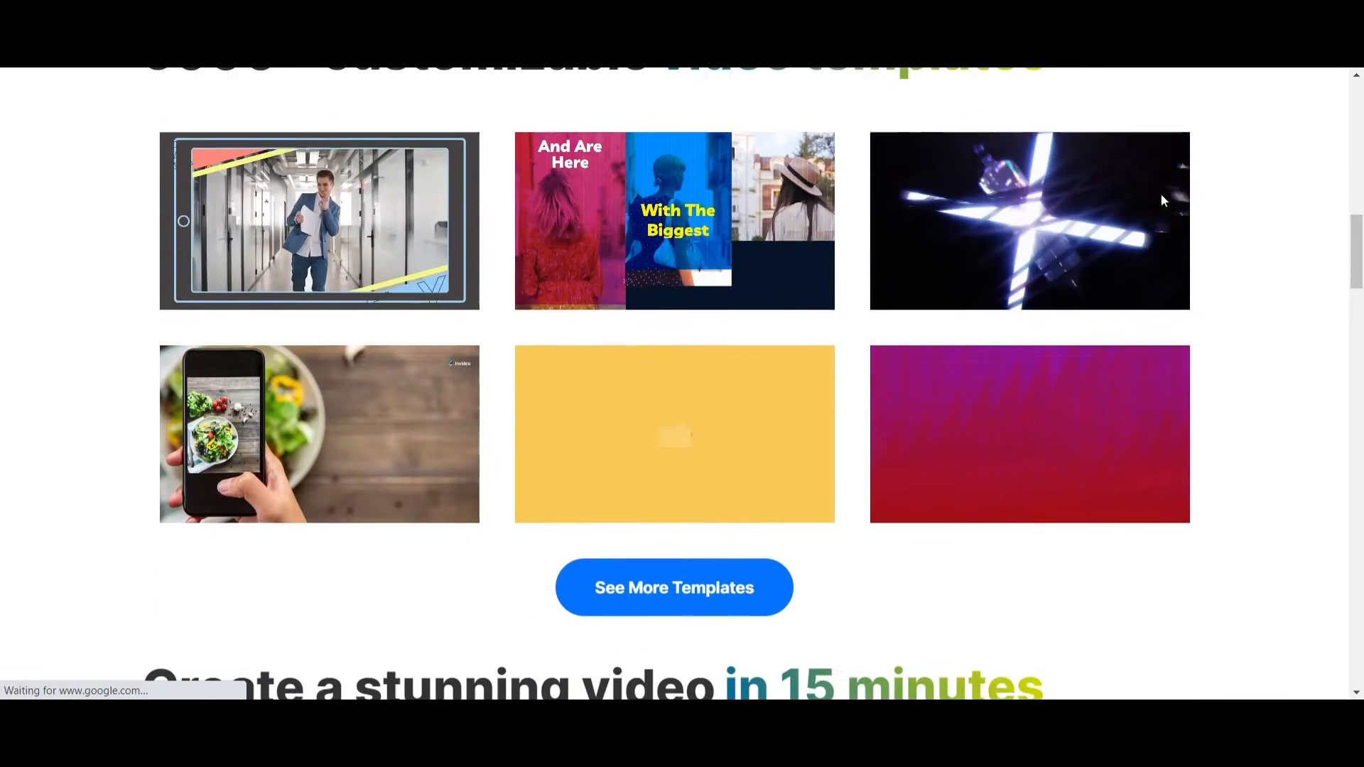
{"action": "scroll", "scroll_direction": "down", "scroll_amount": 3}
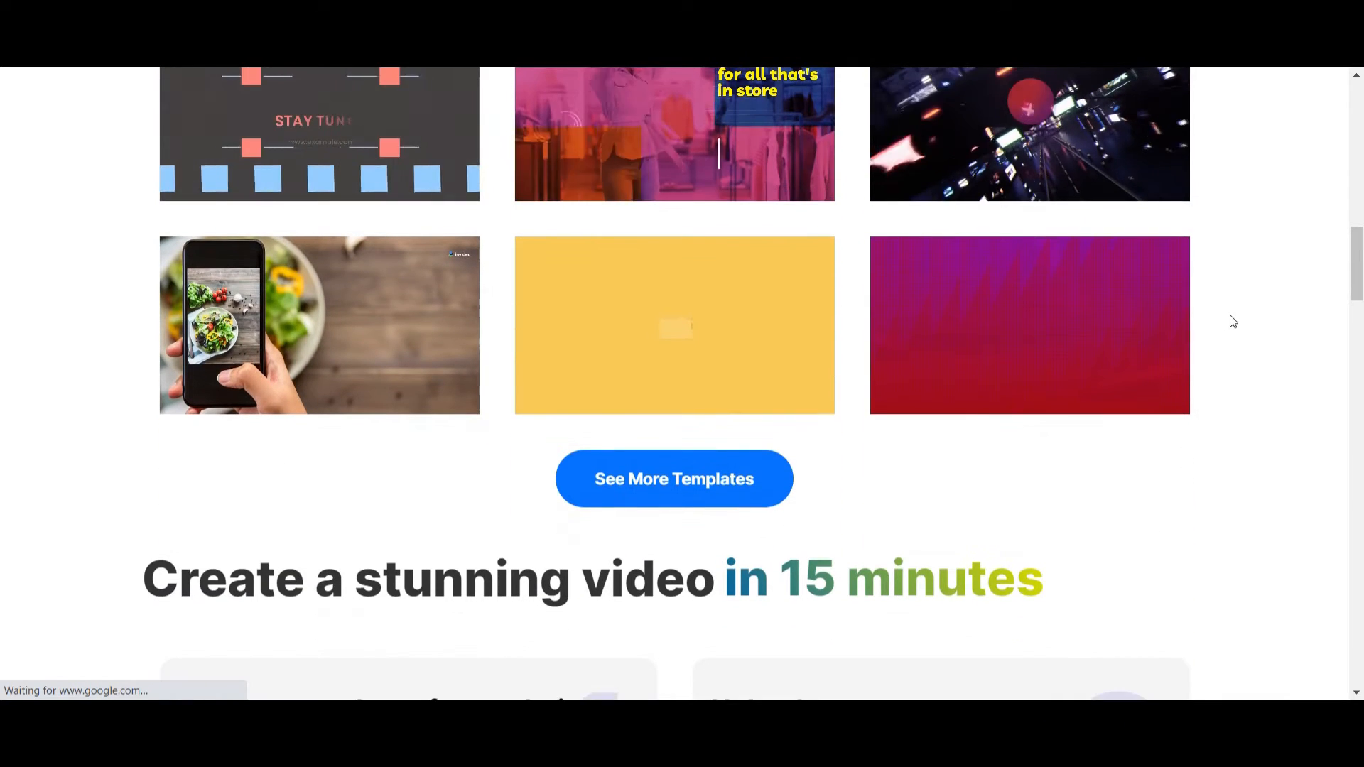
{"action": "scroll", "scroll_direction": "down", "scroll_amount": 3}
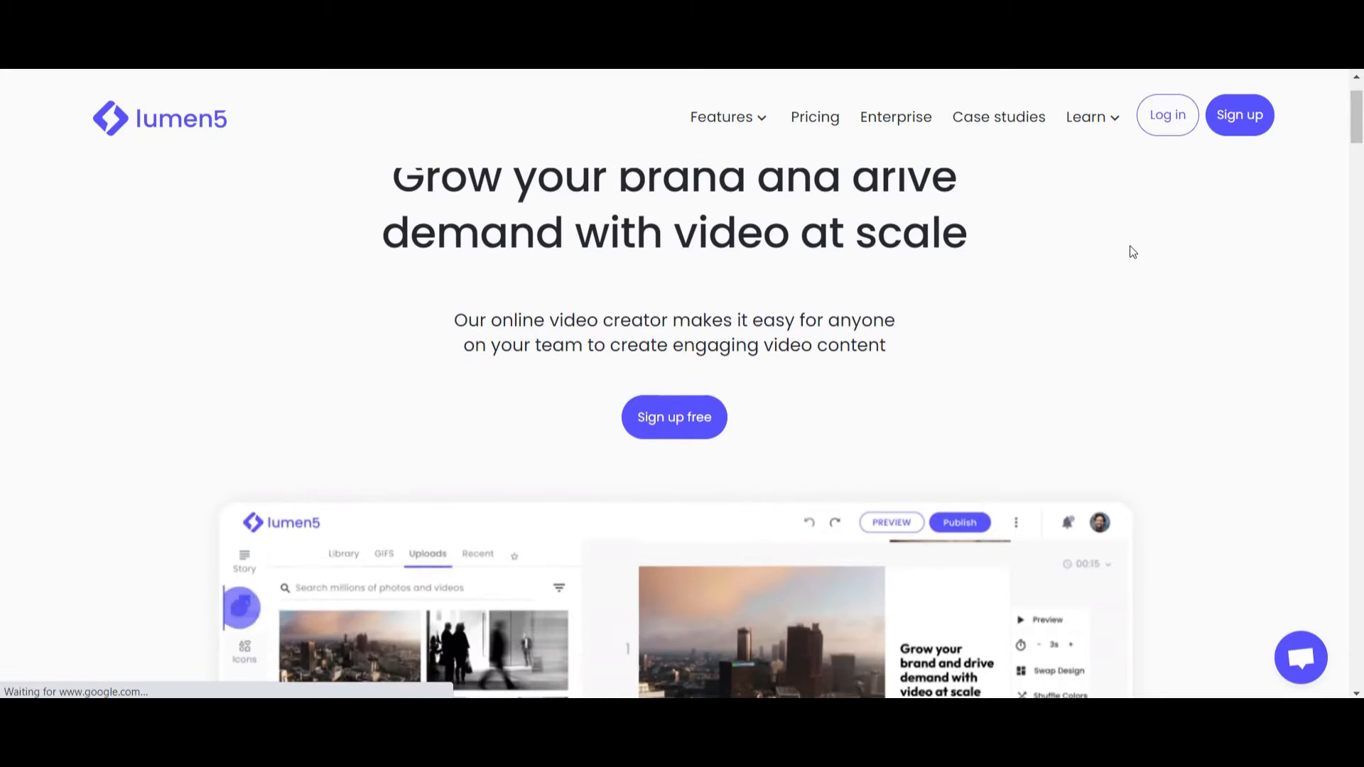
Scroll Lumen5's homepage past the editor demo and client logos to 'Easier than building a slide deck'.
{"action": "scroll", "scroll_direction": "down", "scroll_amount": 3}
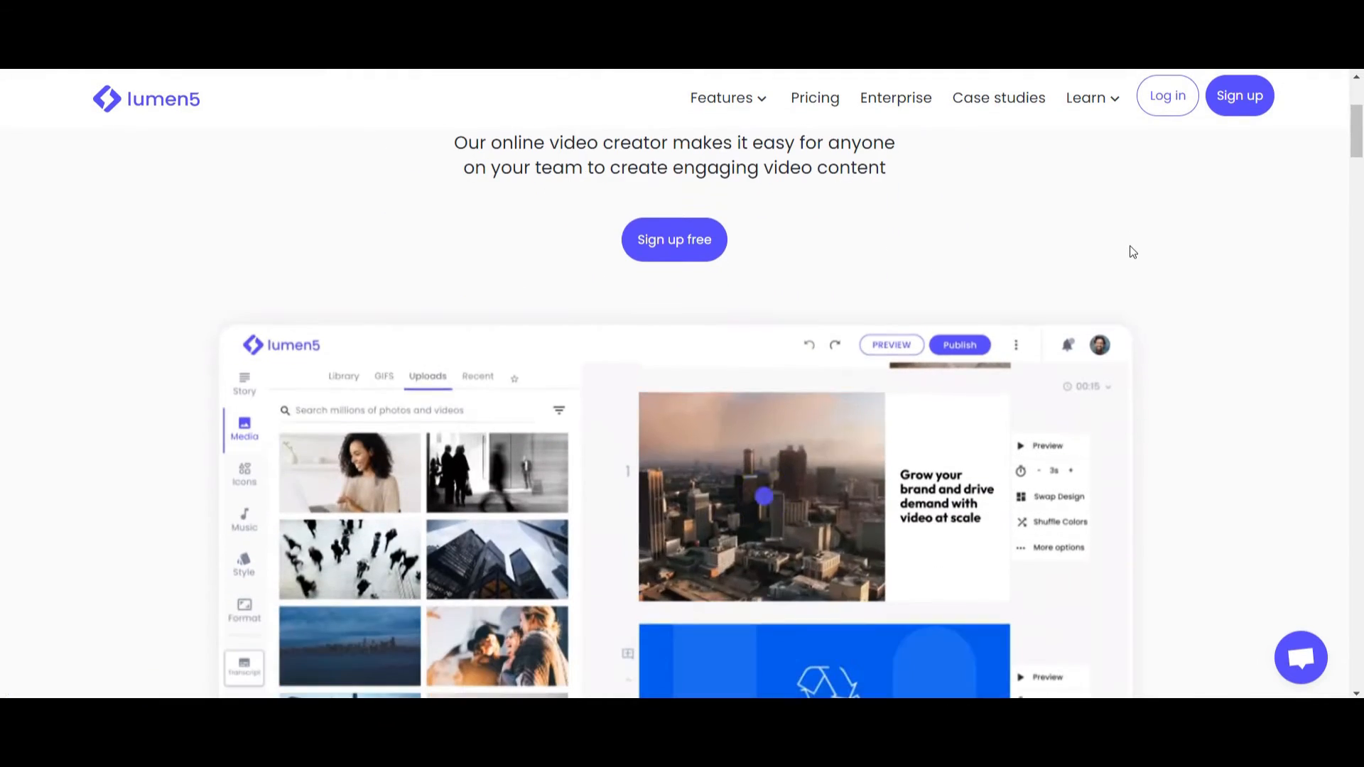
{"action": "scroll", "scroll_direction": "down", "scroll_amount": 3}
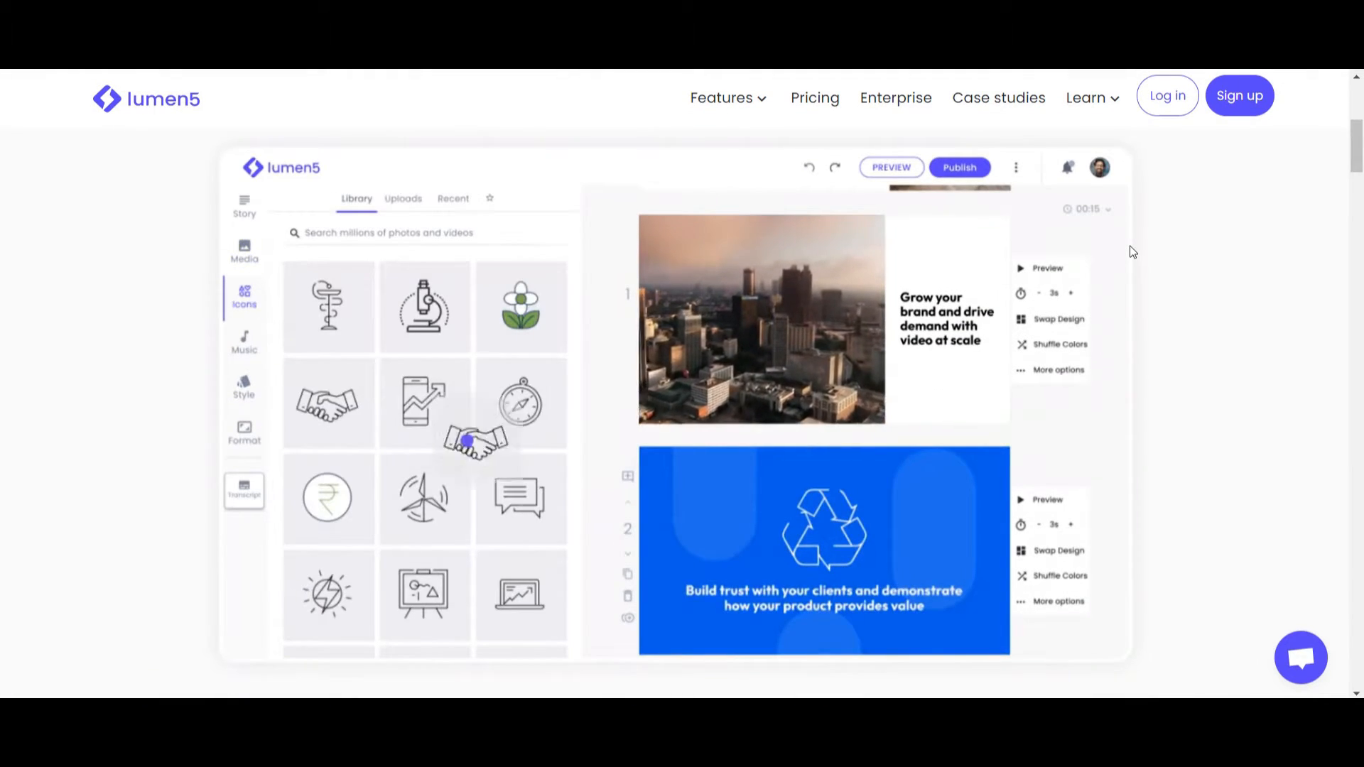
{"action": "left_click", "coordinate": [244, 387]}
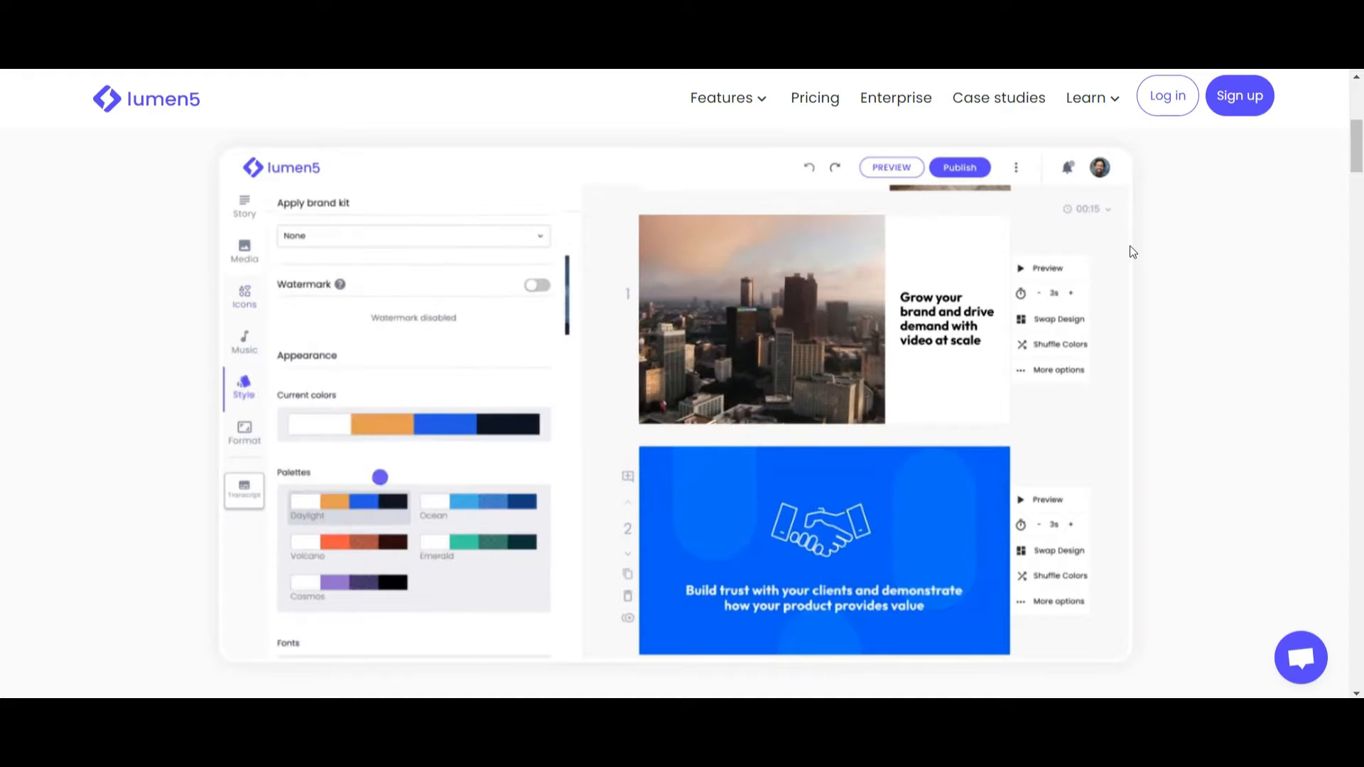
{"action": "scroll", "scroll_direction": "down", "scroll_amount": 3}
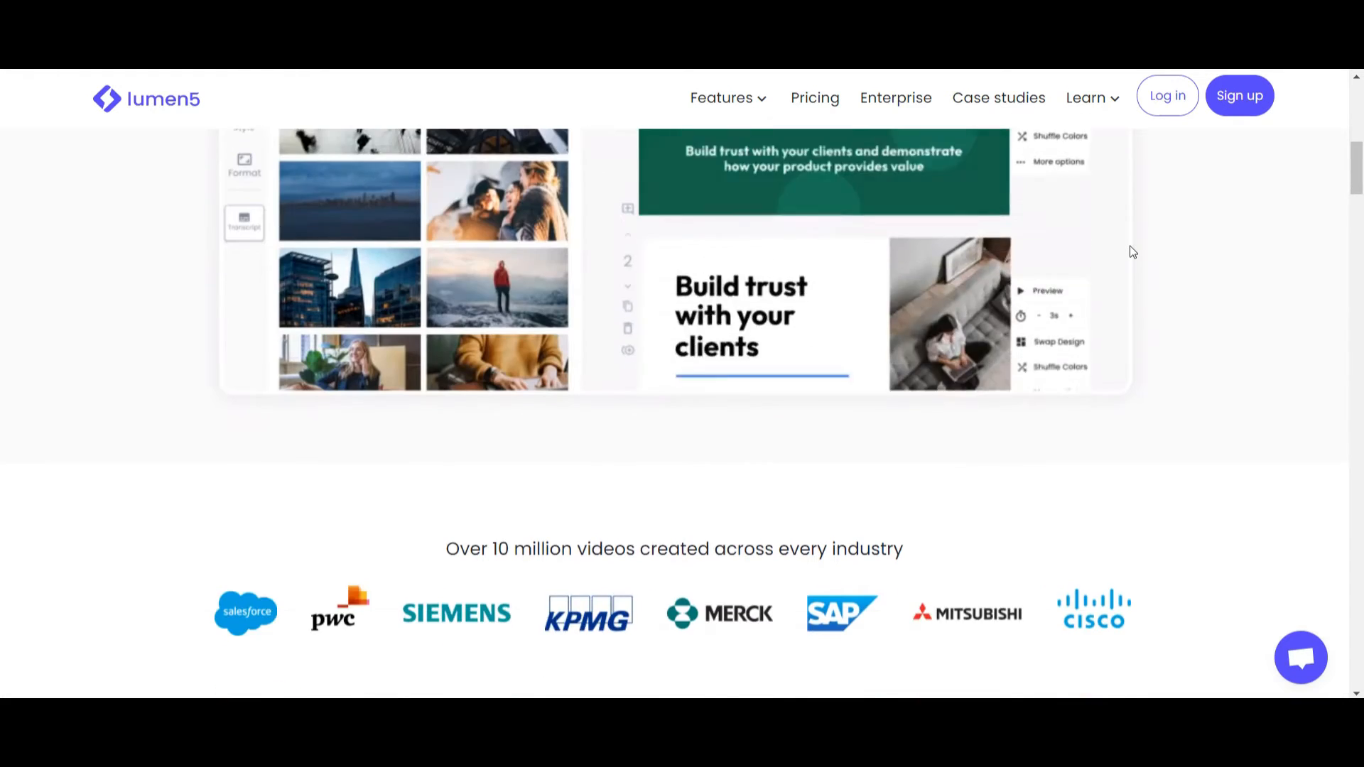
{"action": "scroll", "scroll_direction": "down", "scroll_amount": 3}
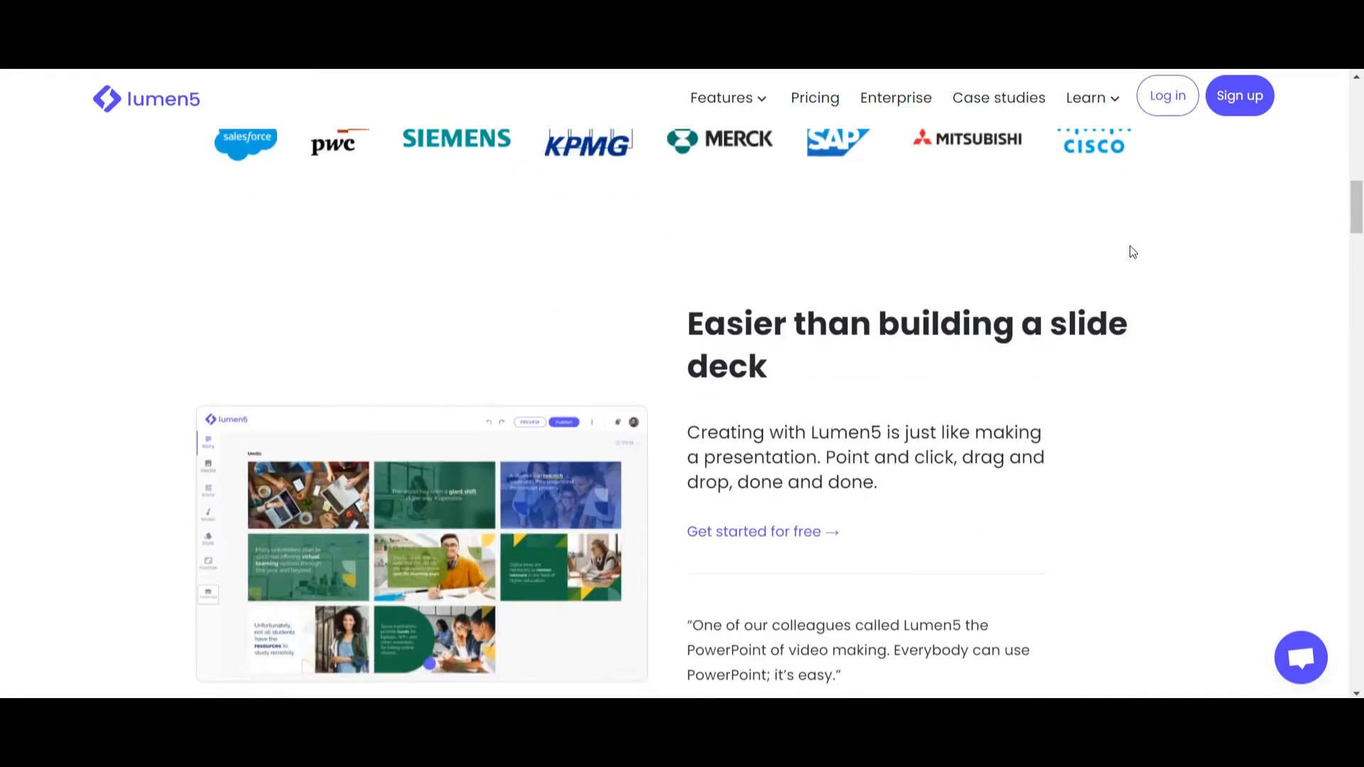